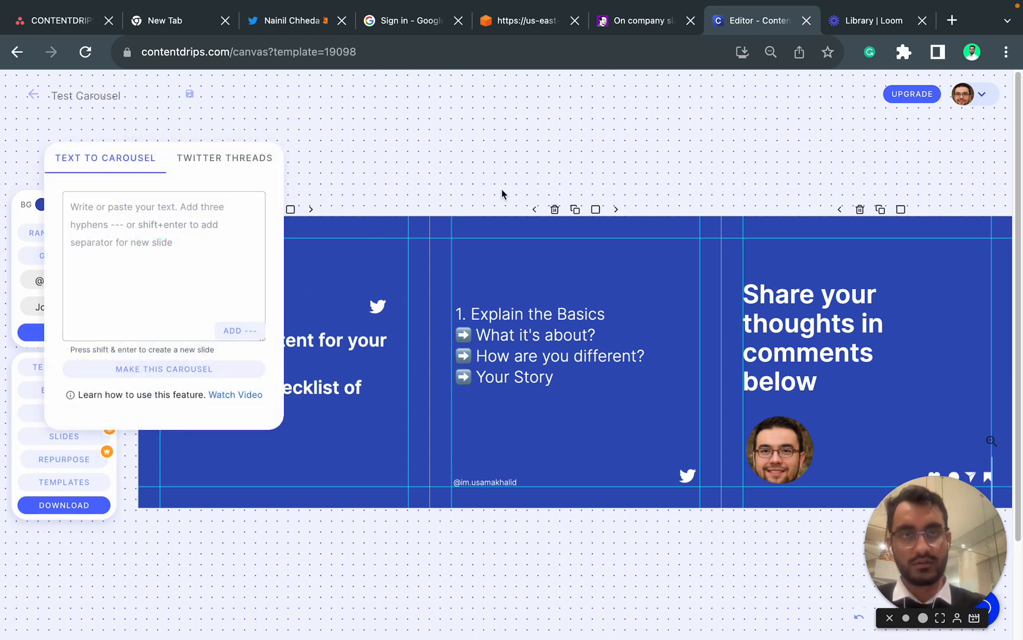
pyautogui.moveTo(646, 20)
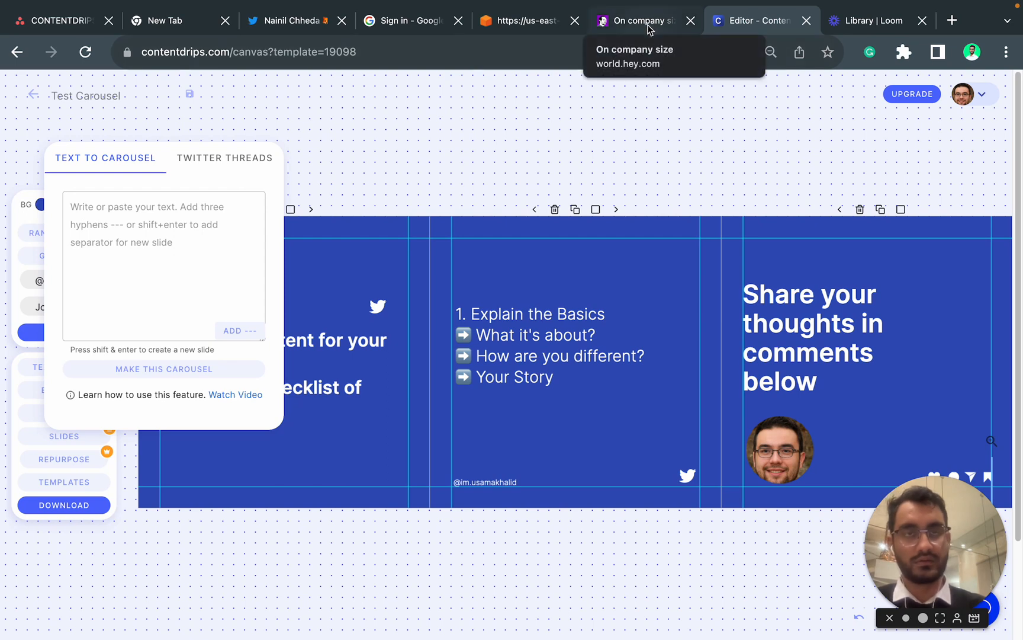
# - Select the first six paragraphs of the HEY World 'On company size' post
pyautogui.click(639, 20)
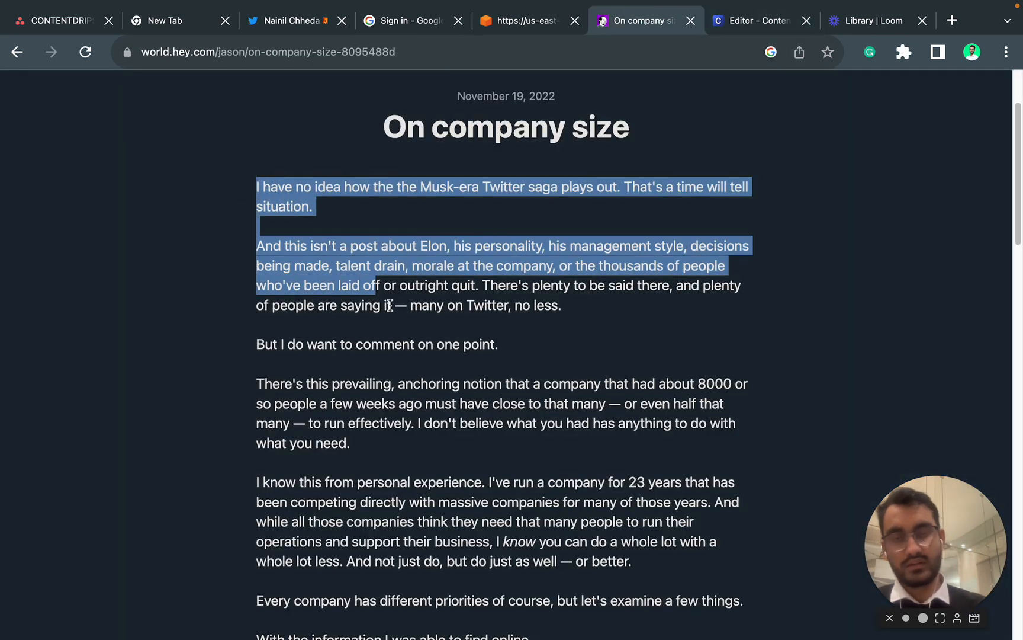
pyautogui.moveTo(389, 305); pyautogui.dragTo(653, 560)
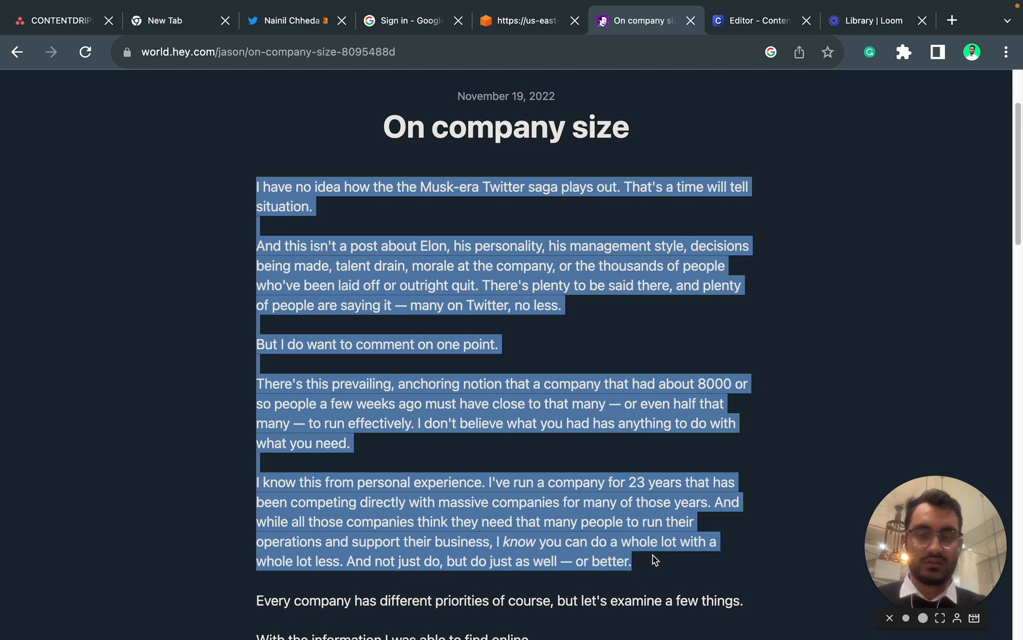
pyautogui.moveTo(623, 497)
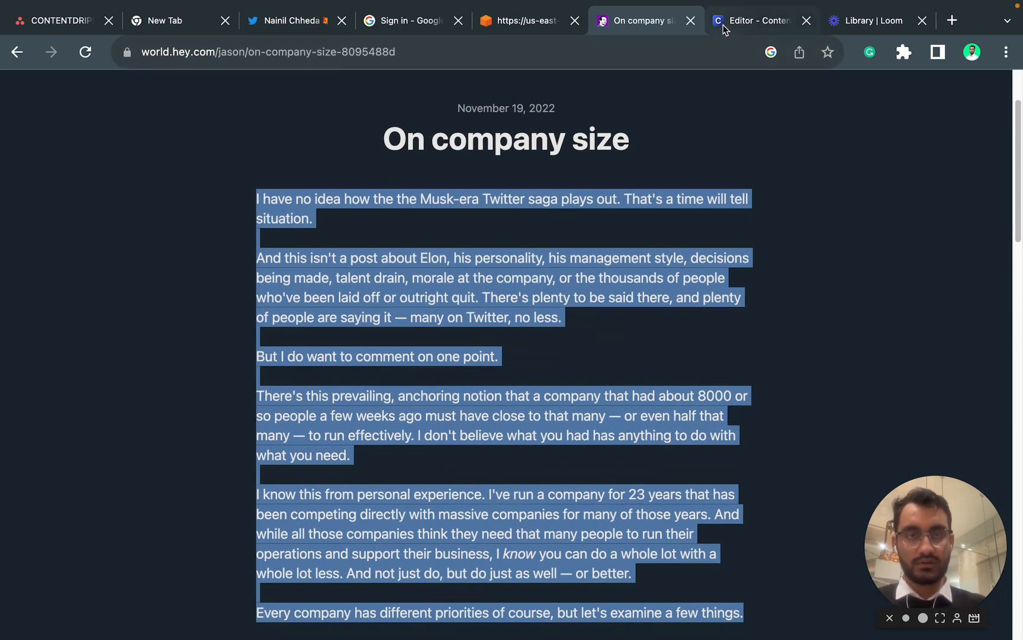
# - Paste the article into Text to Carousel, split it into six slides with ---, and generate
pyautogui.click(757, 20)
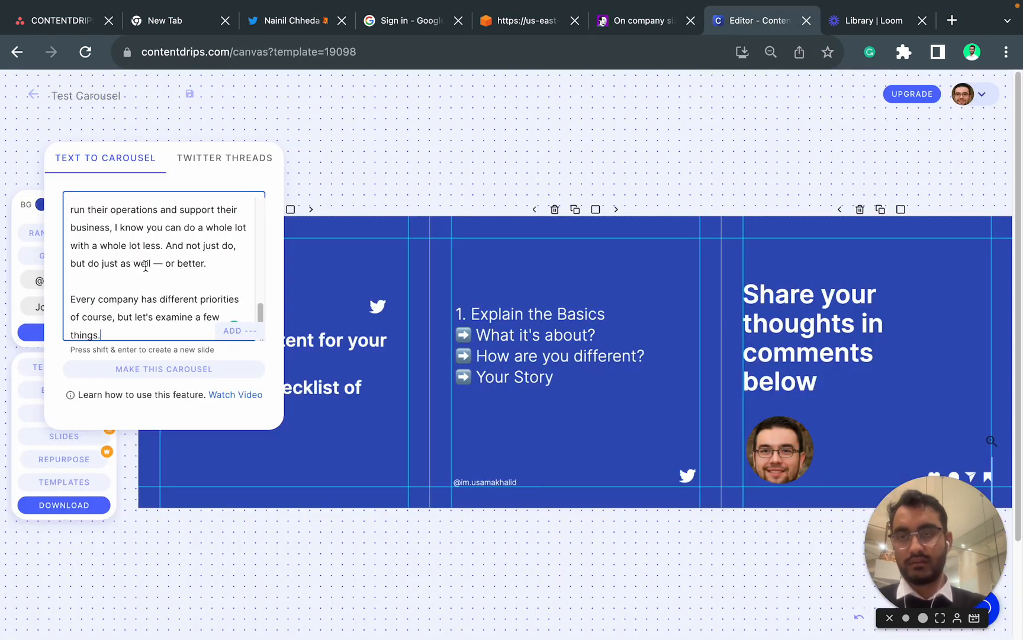
pyautogui.write('---')
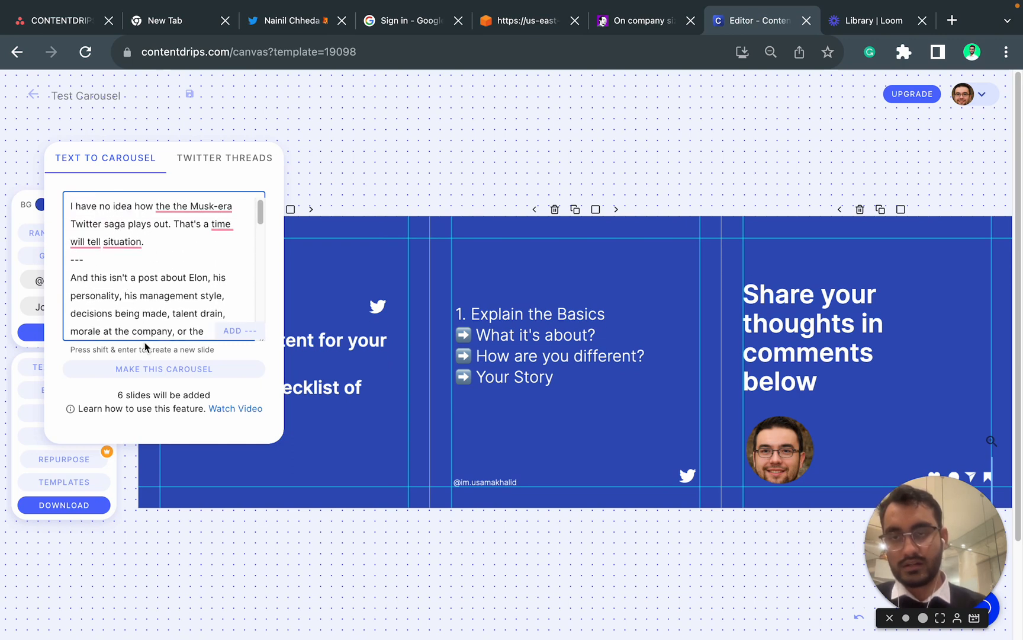
pyautogui.click(164, 369)
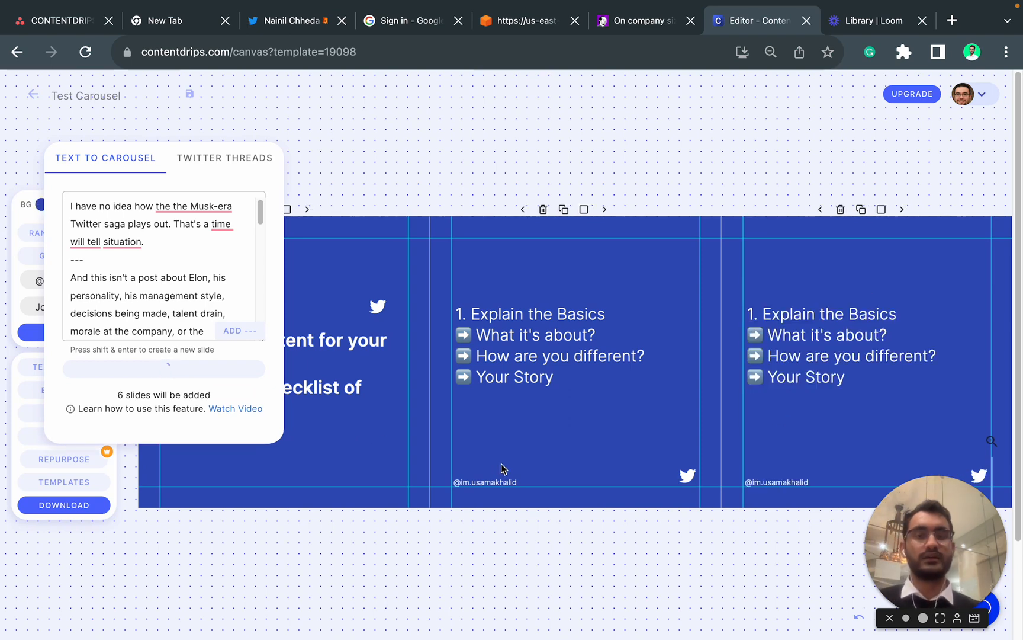
# - Let the slides finish generating, ending with the 'Share your thoughts in comments below' slide
pyautogui.click(239, 330)
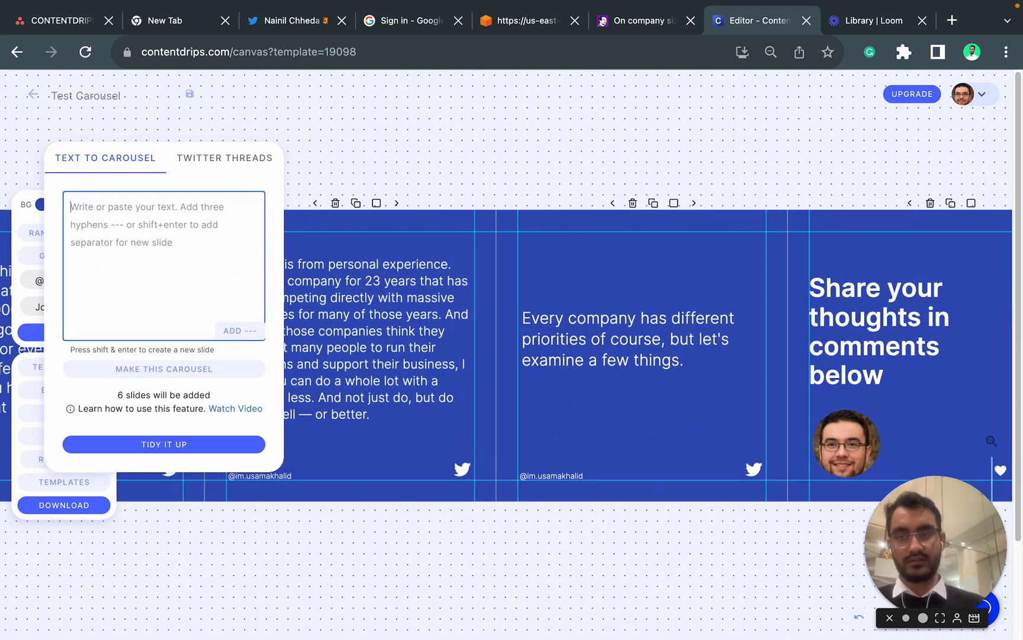
# - Type a new test draft from 'This is my first carousel / I love it' through 'fourth slide content' and 'heloo'
pyautogui.write('This is my first carousel')
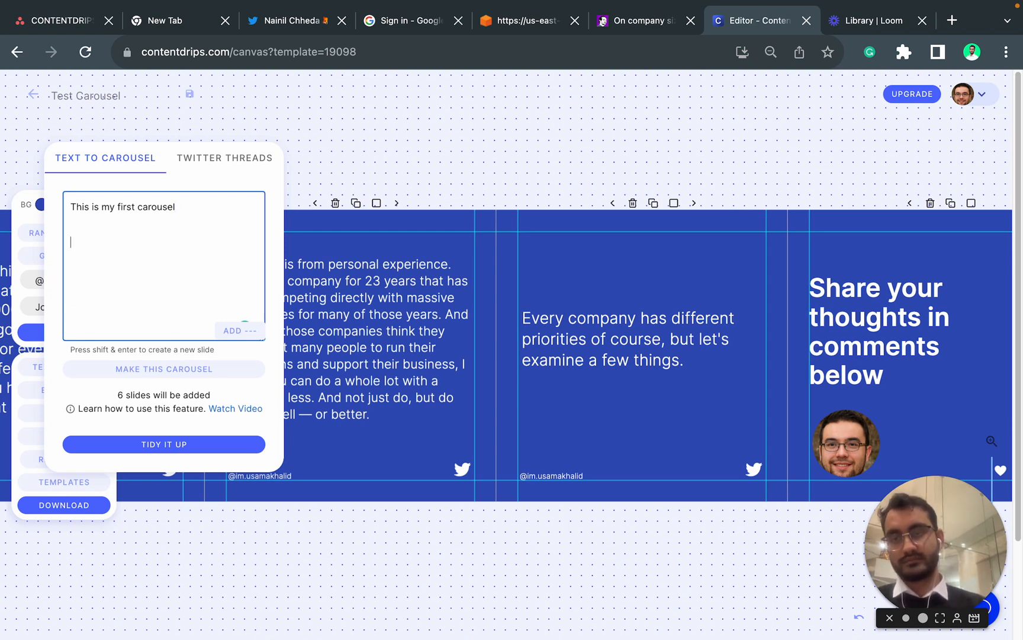
pyautogui.write('I love it')
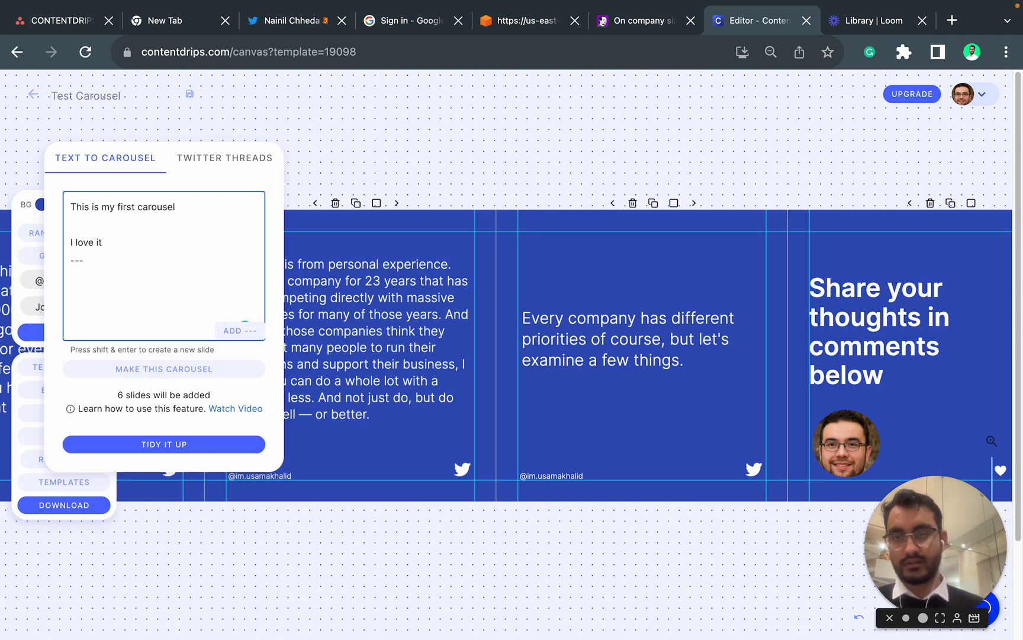
pyautogui.write('dadaadsa second')
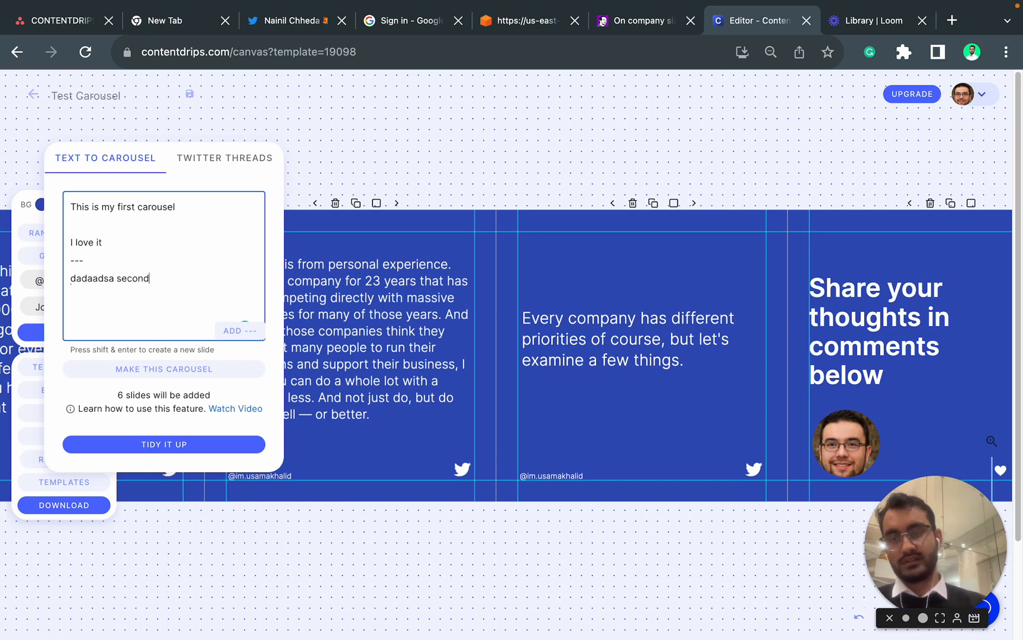
pyautogui.write('goes')
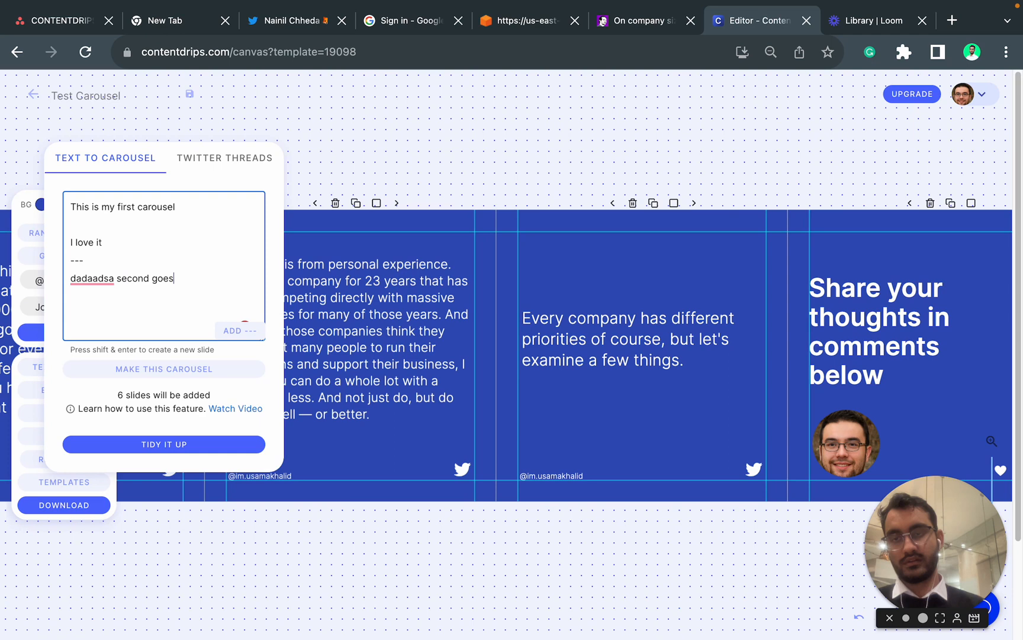
pyautogui.write('dsds')
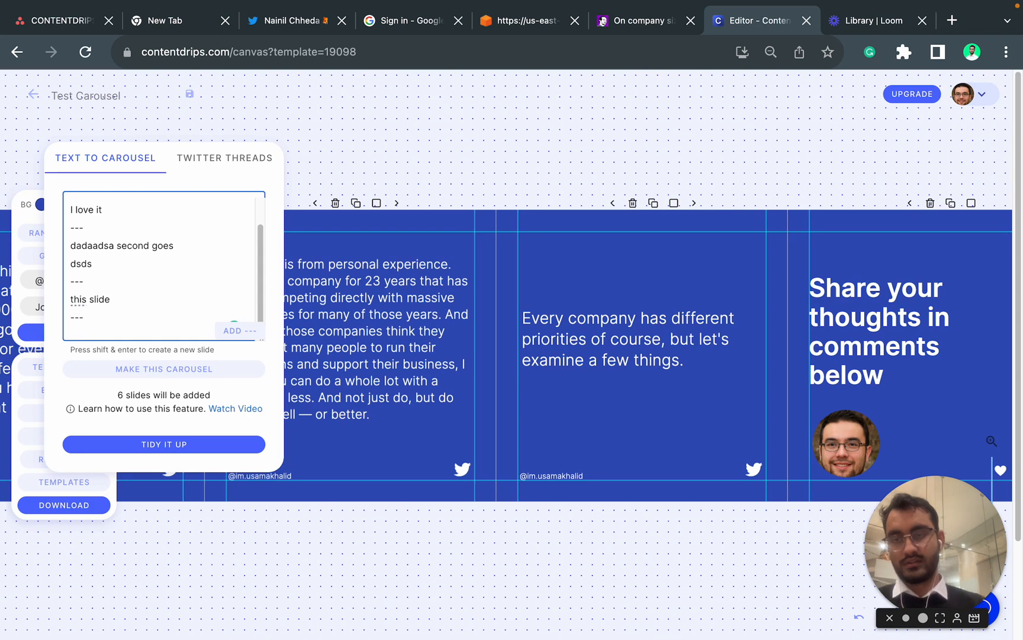
pyautogui.write('fourth slide c')
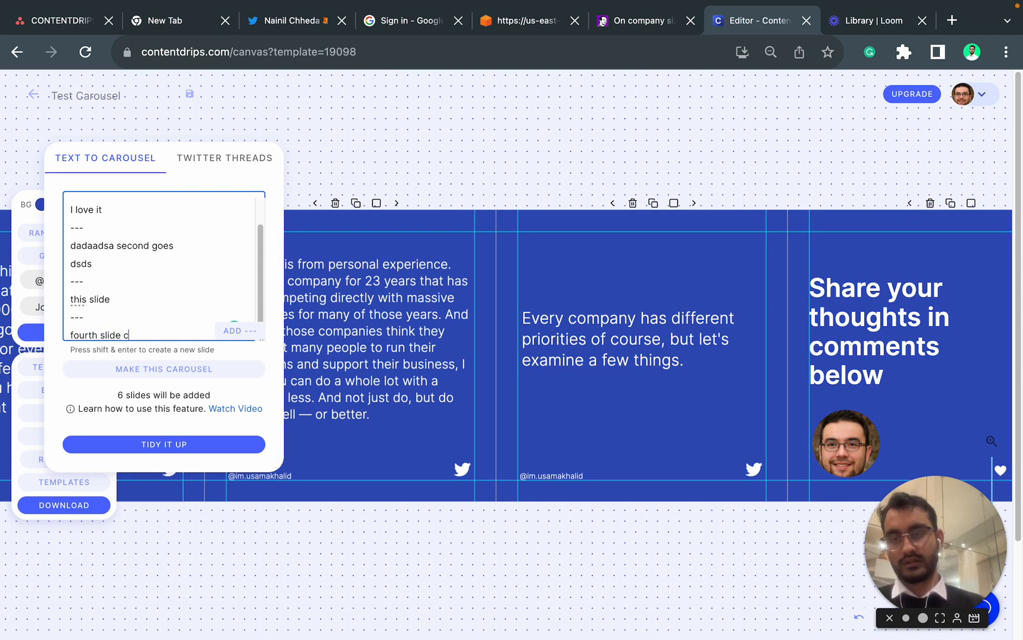
pyautogui.write('heloo')
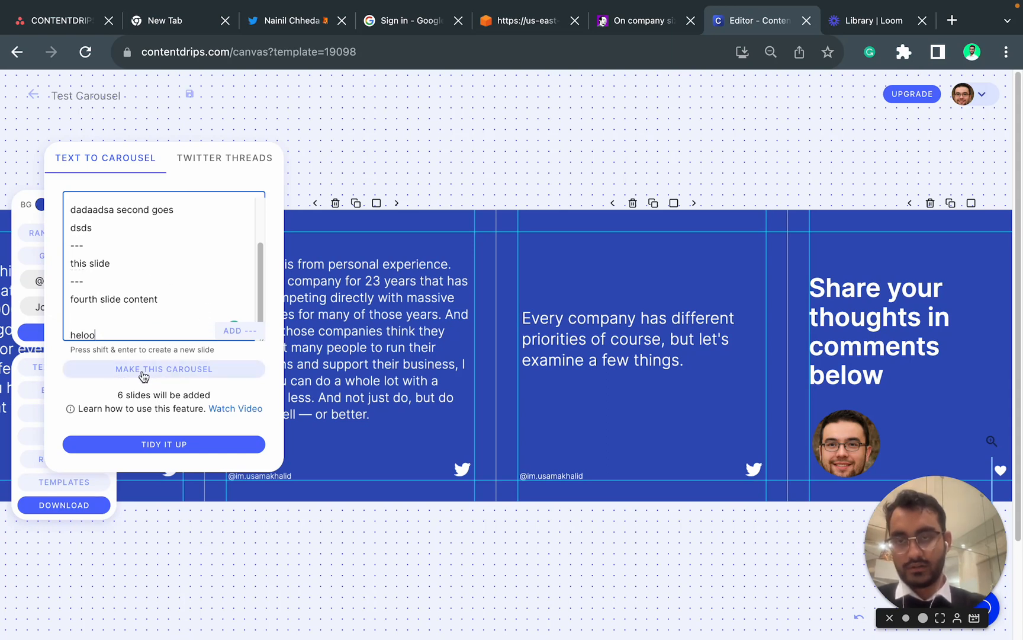
# - Generate carousel slides from the new test draft with Make This Carousel
pyautogui.click(164, 369)
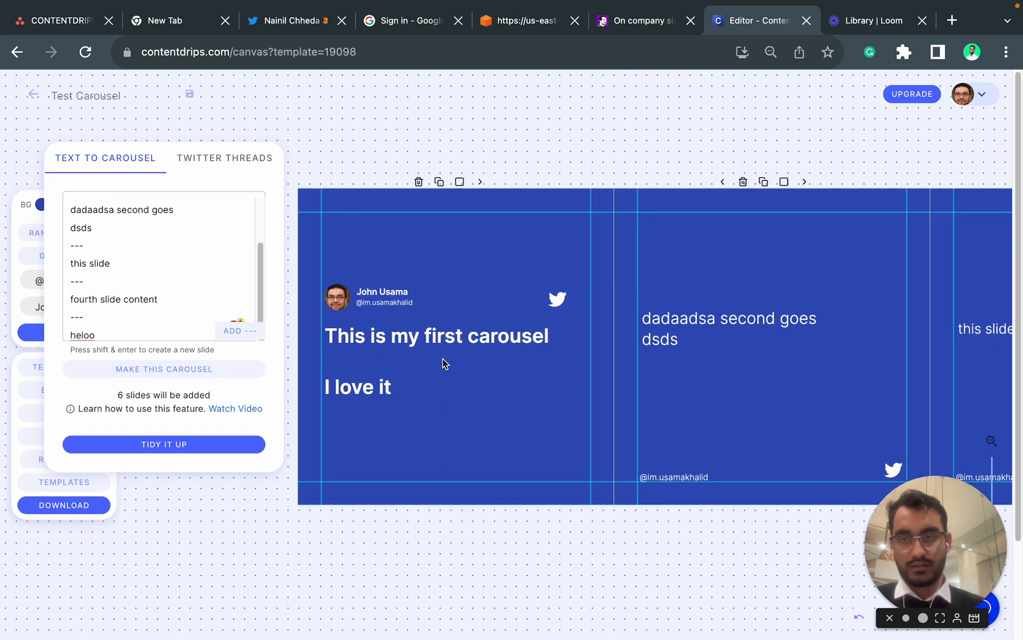
pyautogui.moveTo(197, 423)
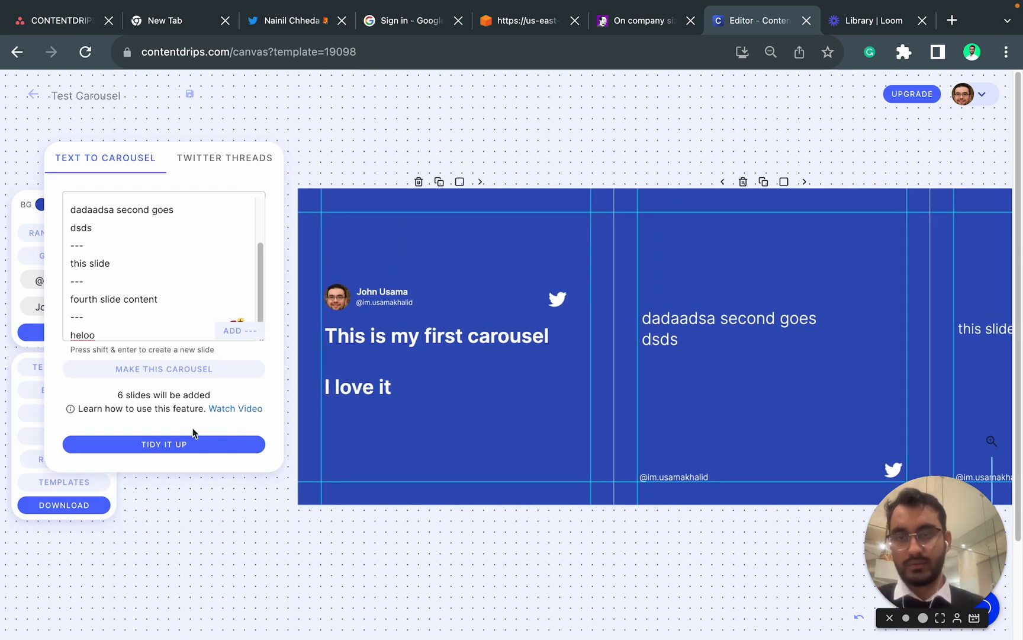
pyautogui.moveTo(565, 80)
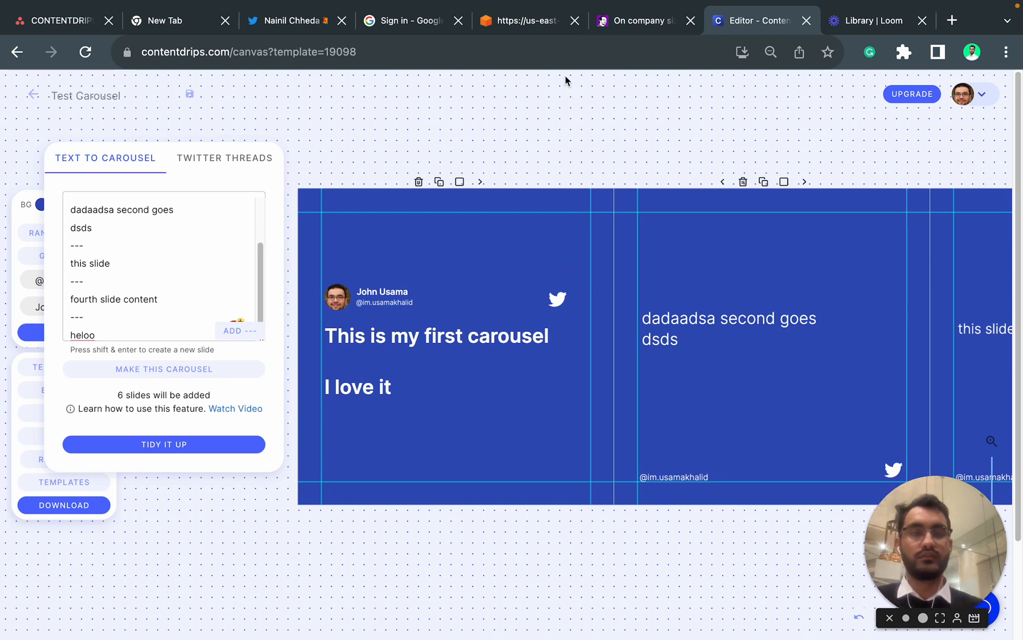